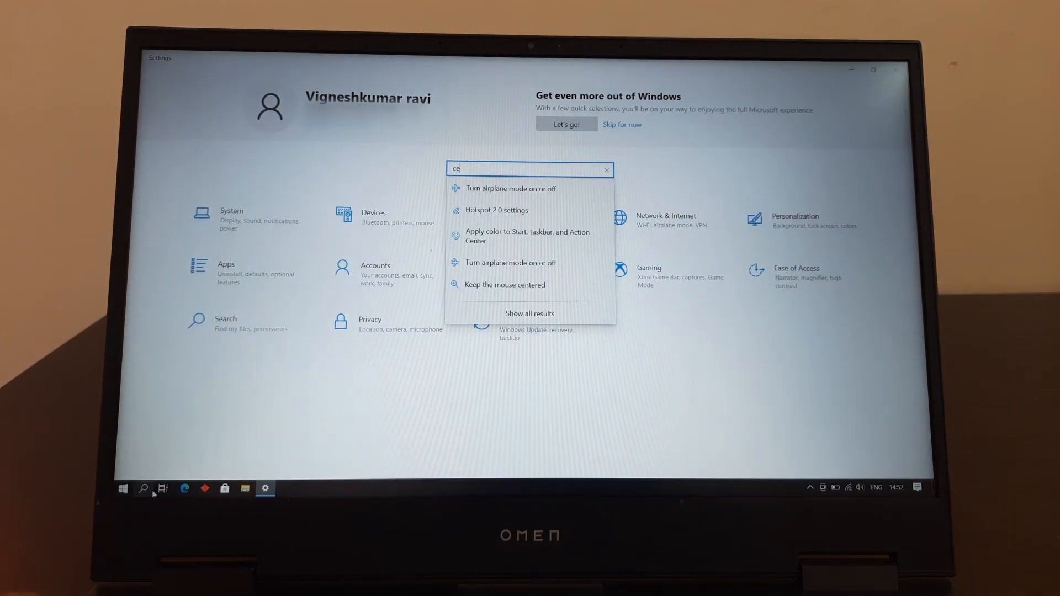
Search Settings for 'ch' and go to 'Check for updates' on Windows Update.
type("ch")
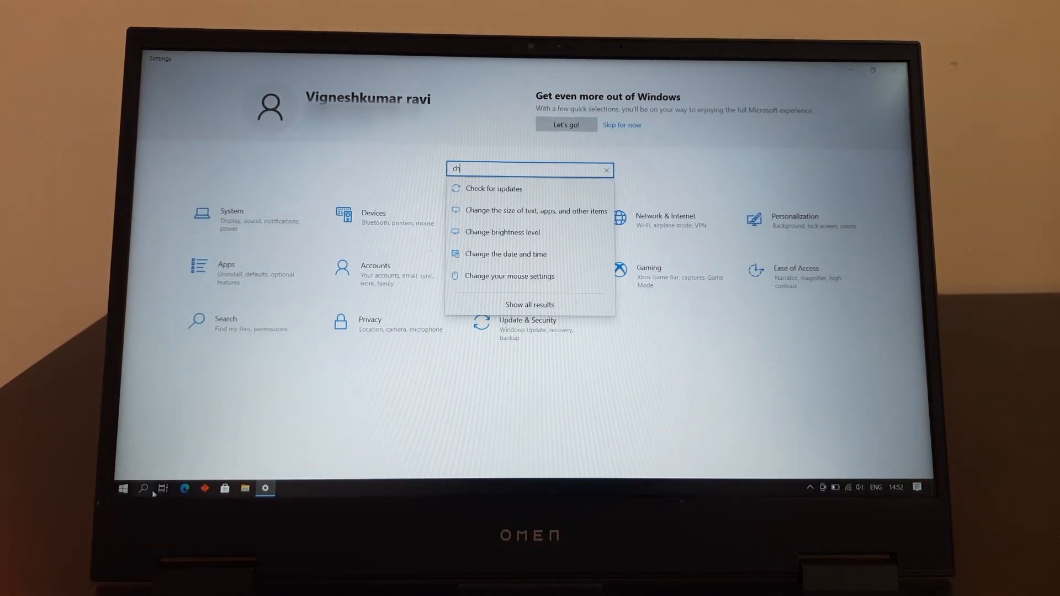
left_click(493, 189)
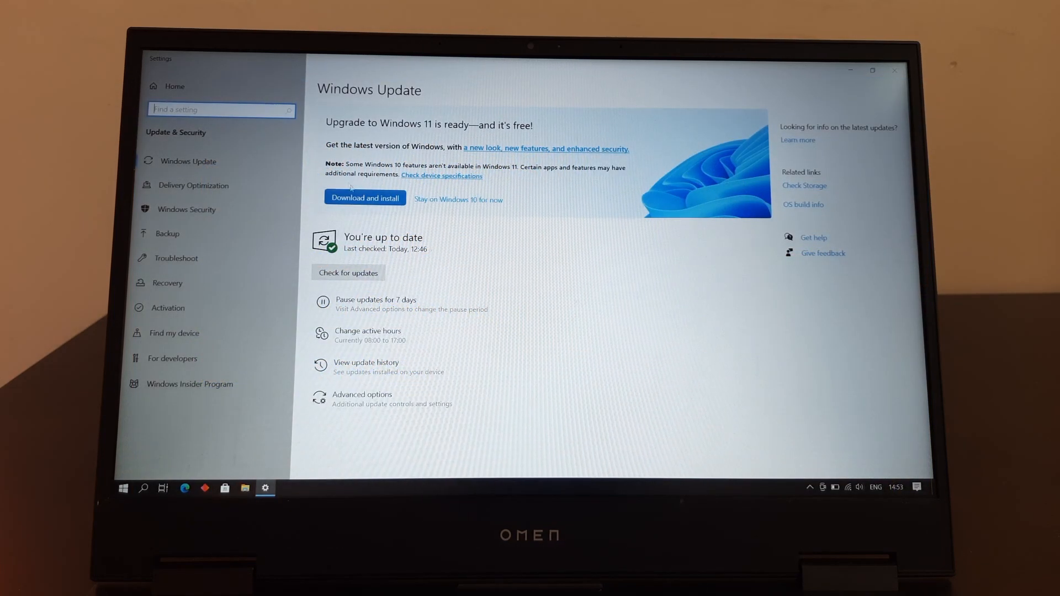
Download the Windows 11 upgrade and accept the Software License Terms to install it.
left_click(364, 197)
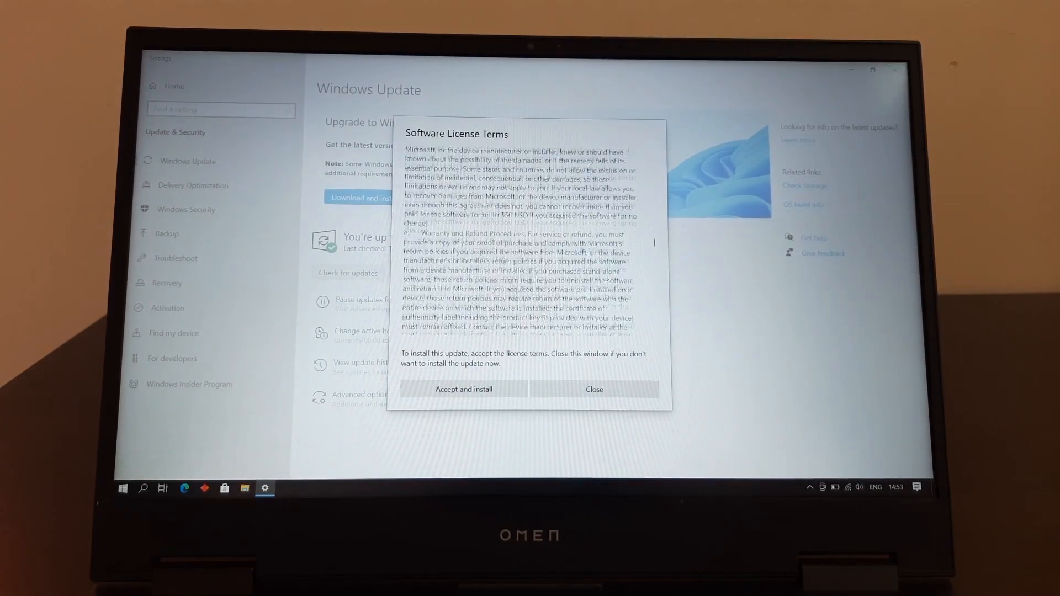
scroll("down", 3)
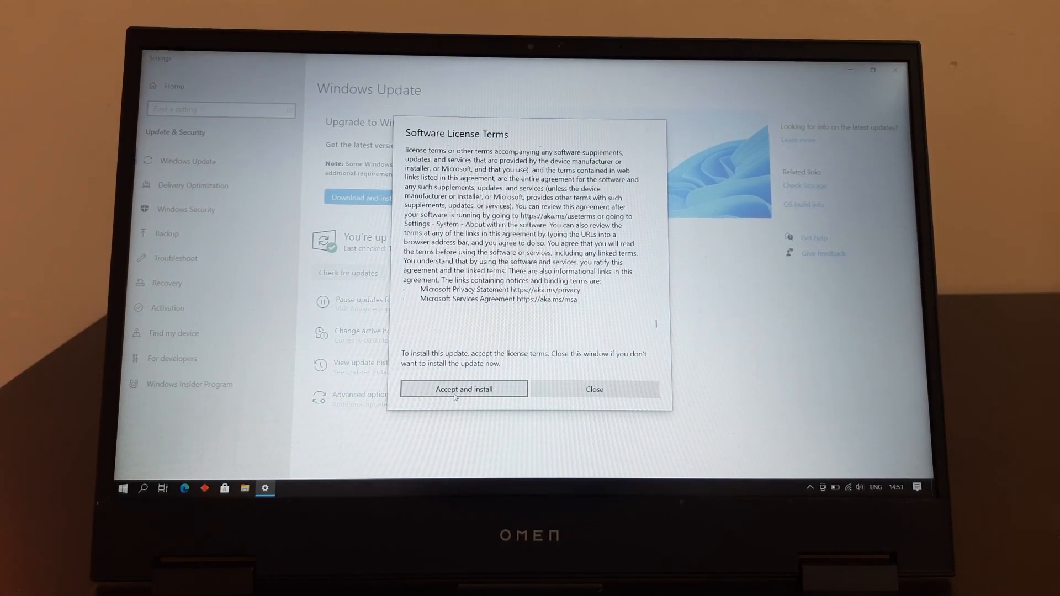
left_click(463, 389)
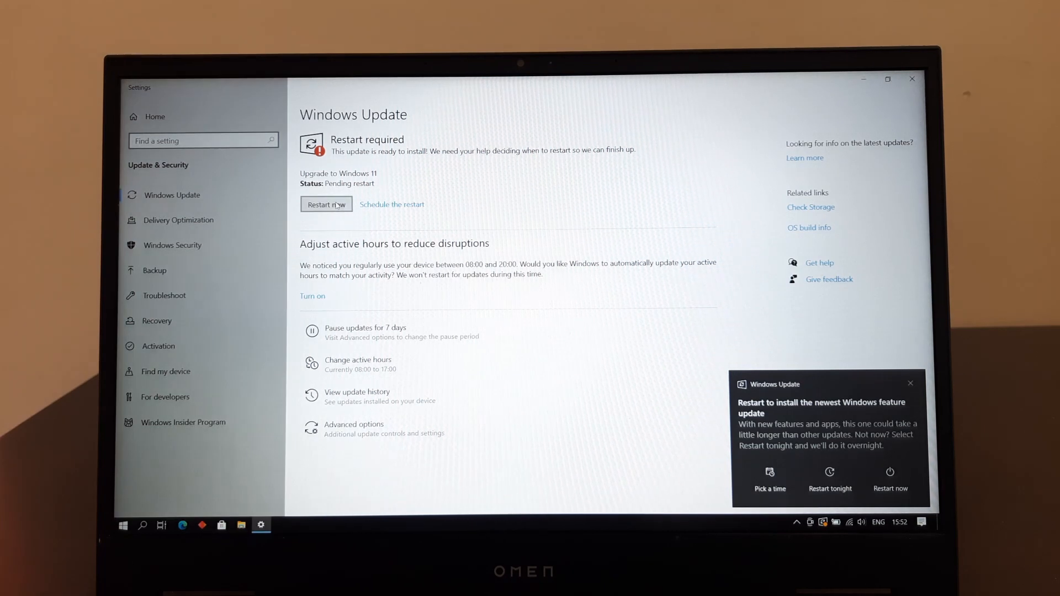
Choose 'Restart now' on the Restart required page to boot into Windows 11.
left_click(326, 204)
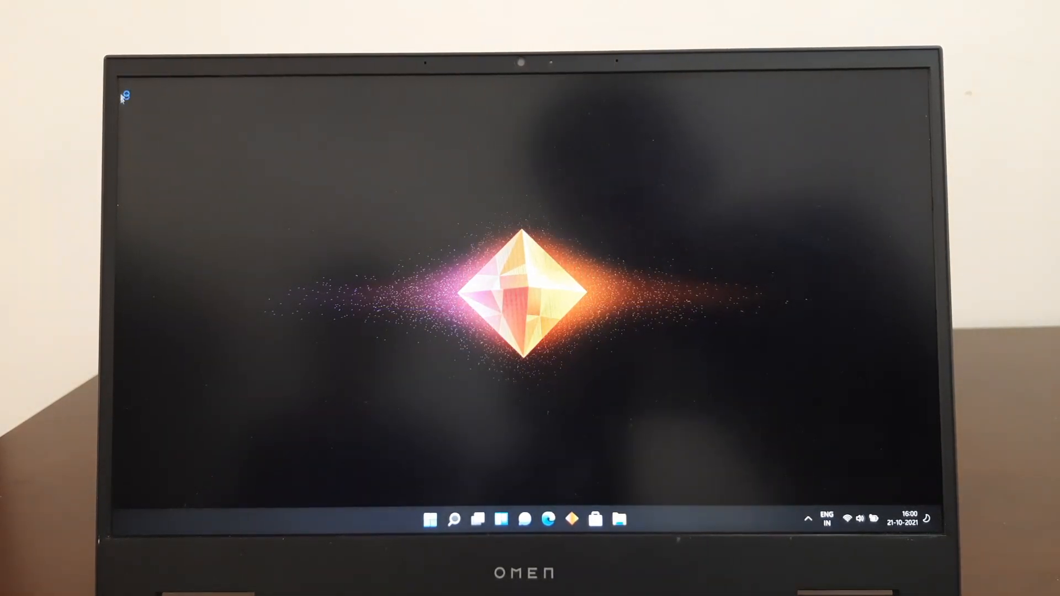
mouse_move(385, 458)
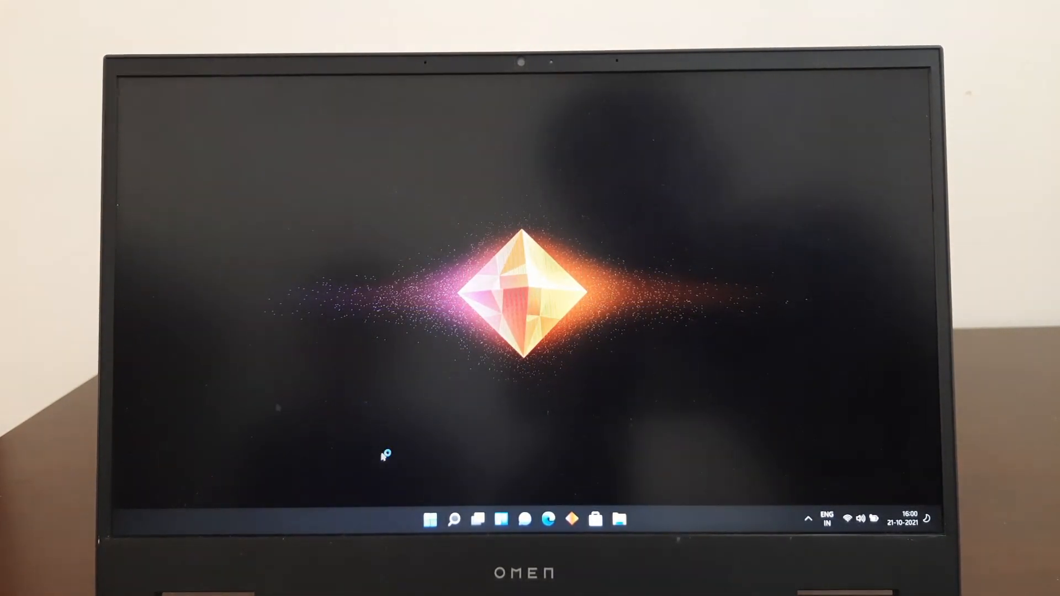